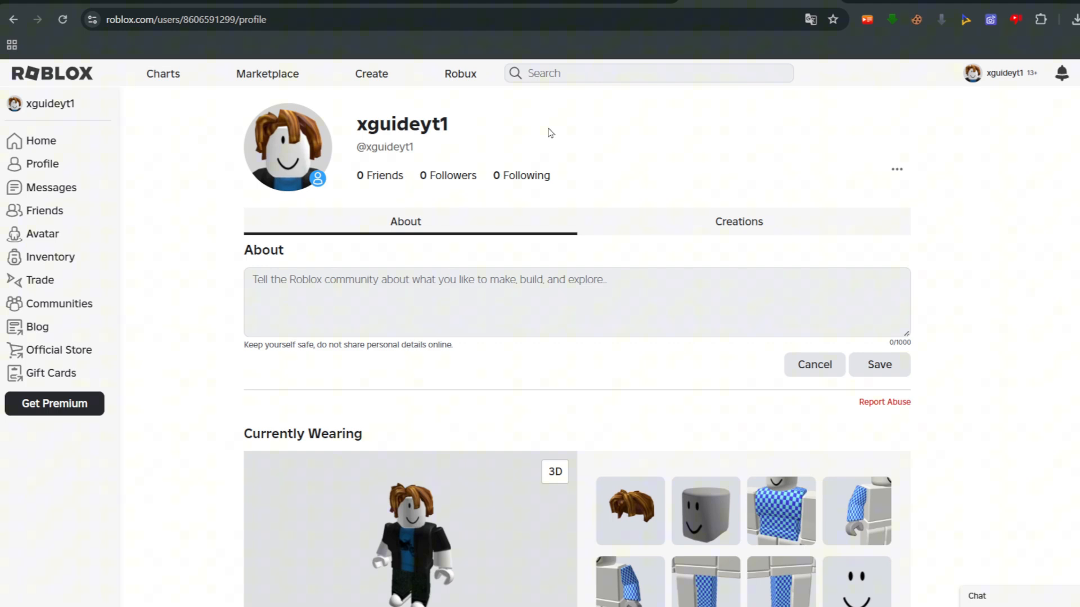
Step: Go to Create and show the Creations list with xguideyt1's Place
left_click(371, 74)
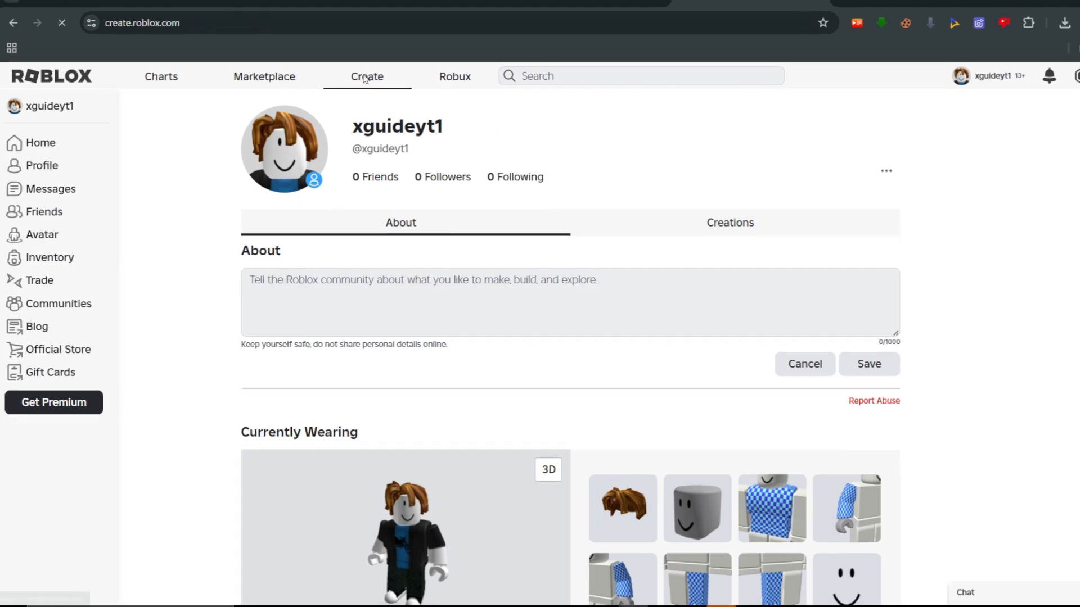
left_click(367, 77)
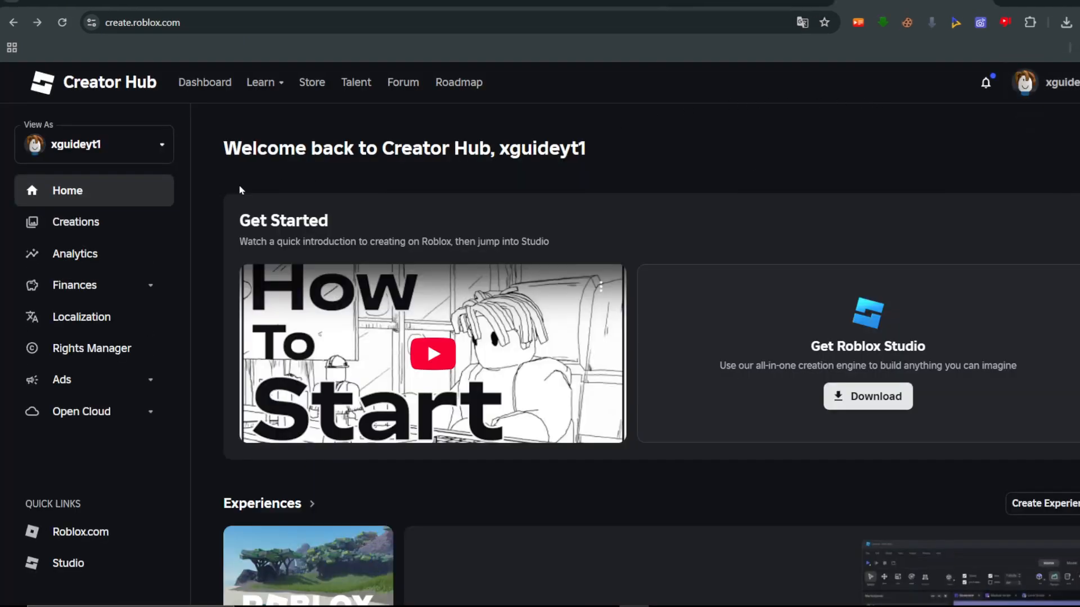
left_click(75, 221)
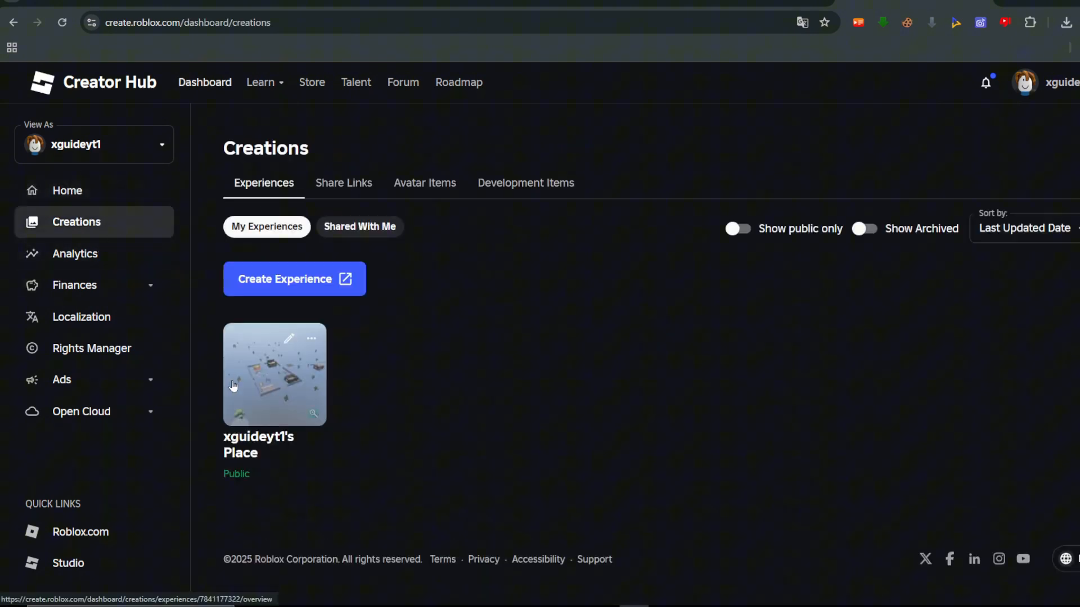
Step: Open xguideyt1's Place and reach its Passes page under Monetization, showing three offsale passes
left_click(275, 373)
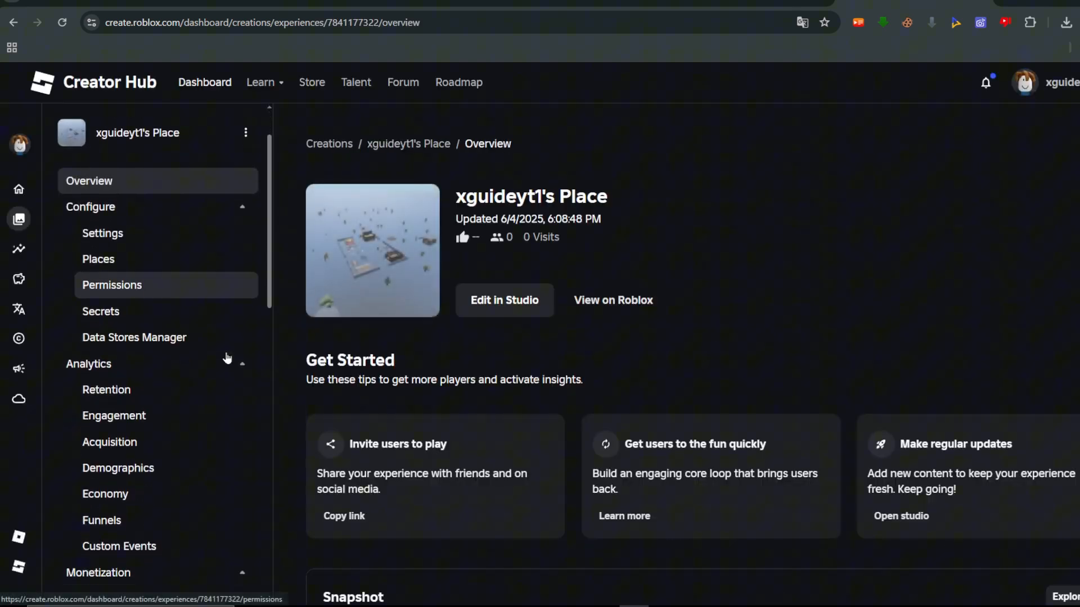
scroll("down", 3)
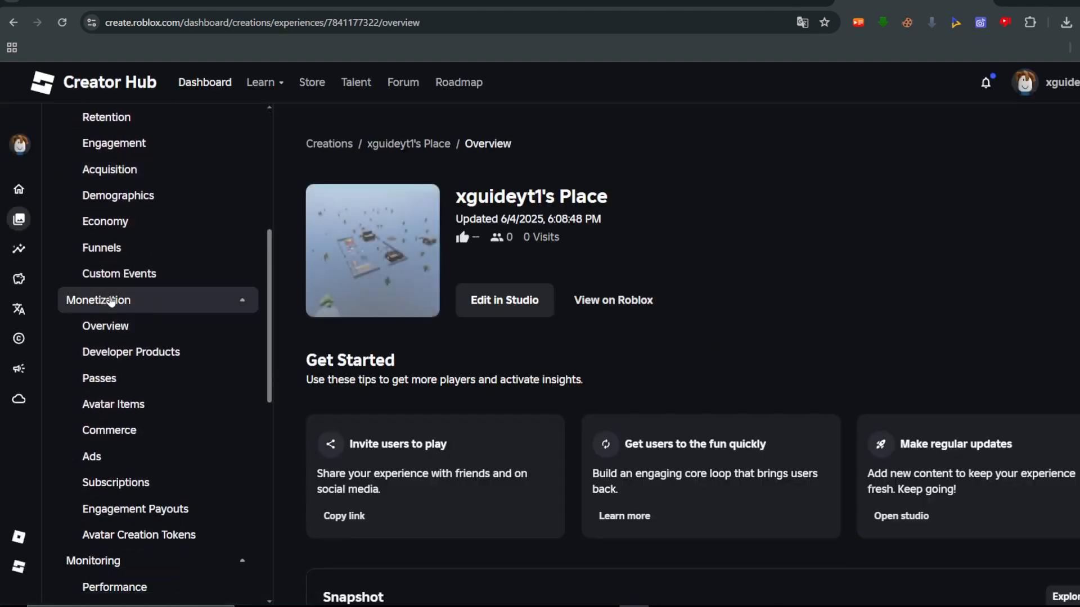
scroll("down", 3)
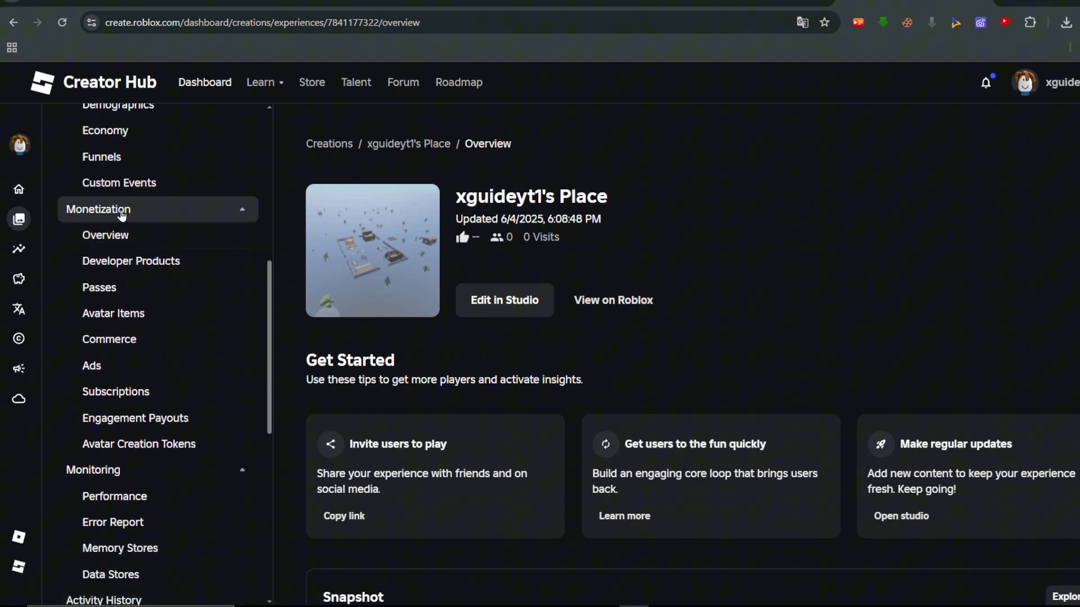
mouse_move(166, 288)
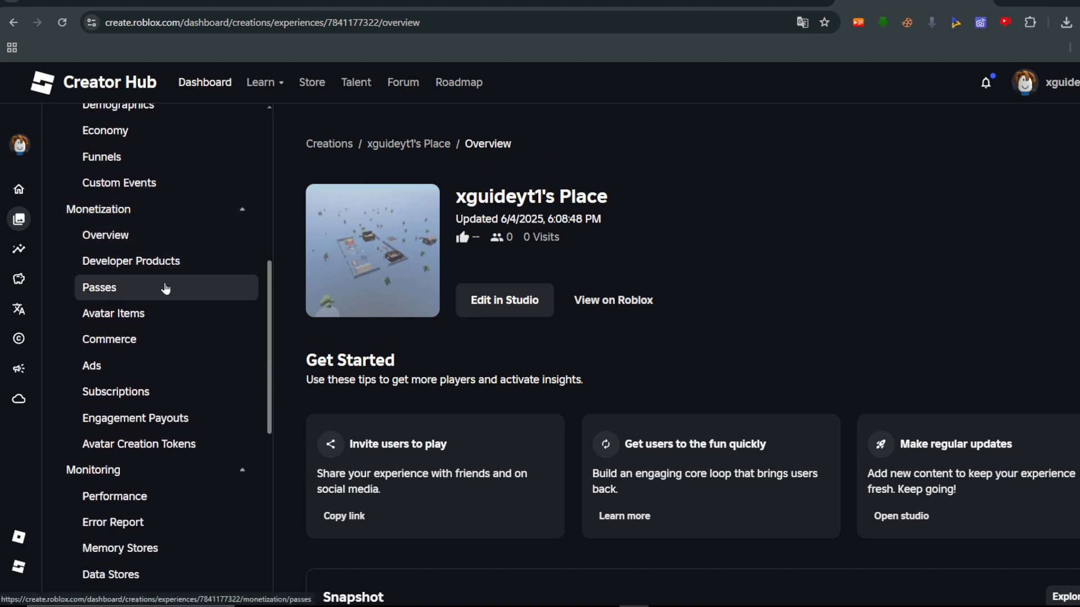
left_click(99, 287)
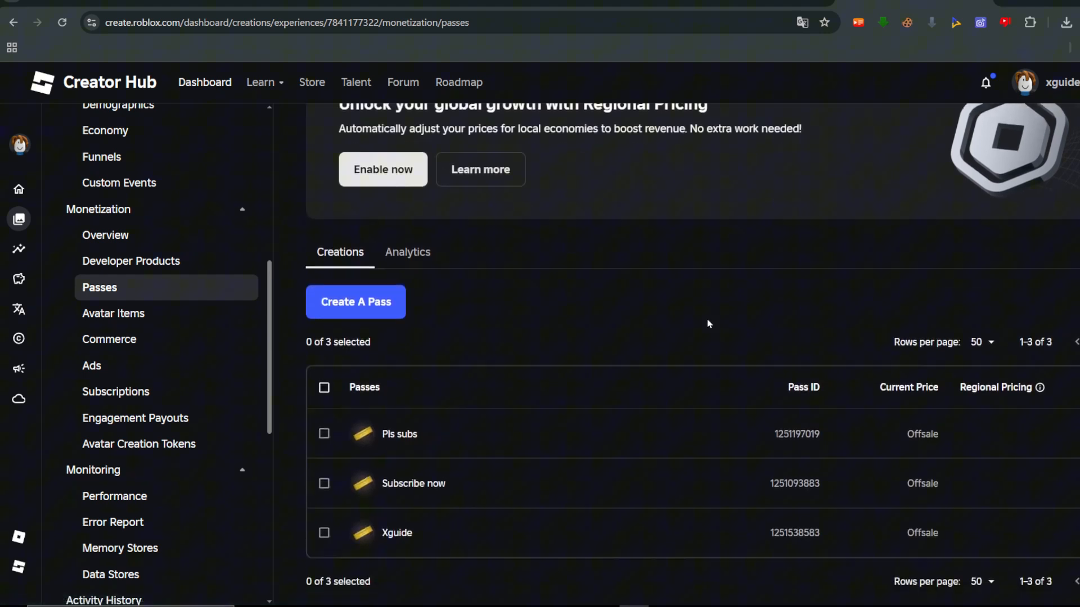
scroll("down", 3)
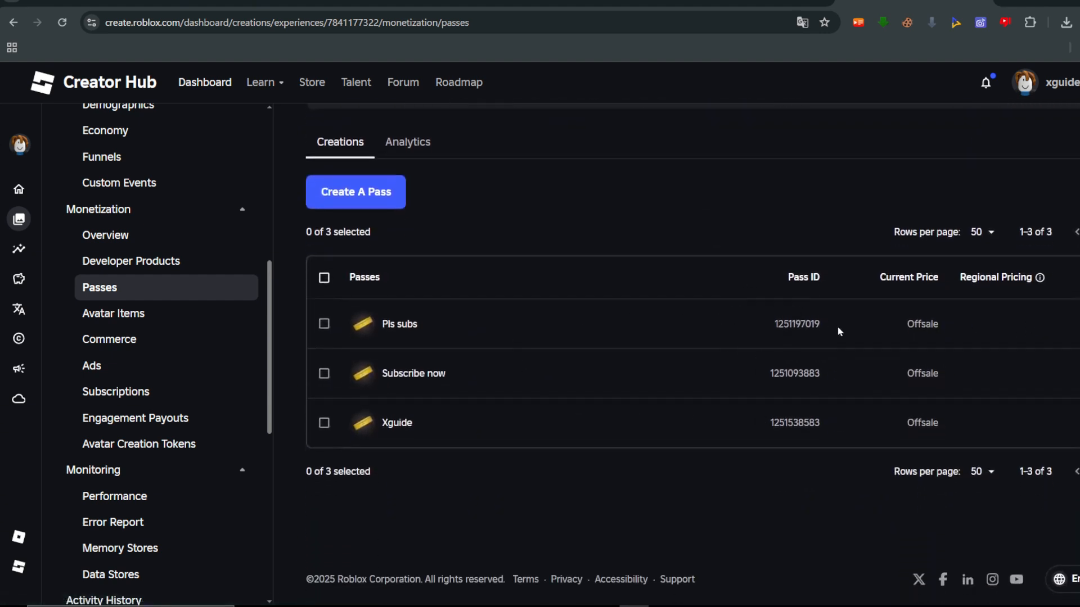
mouse_move(880, 370)
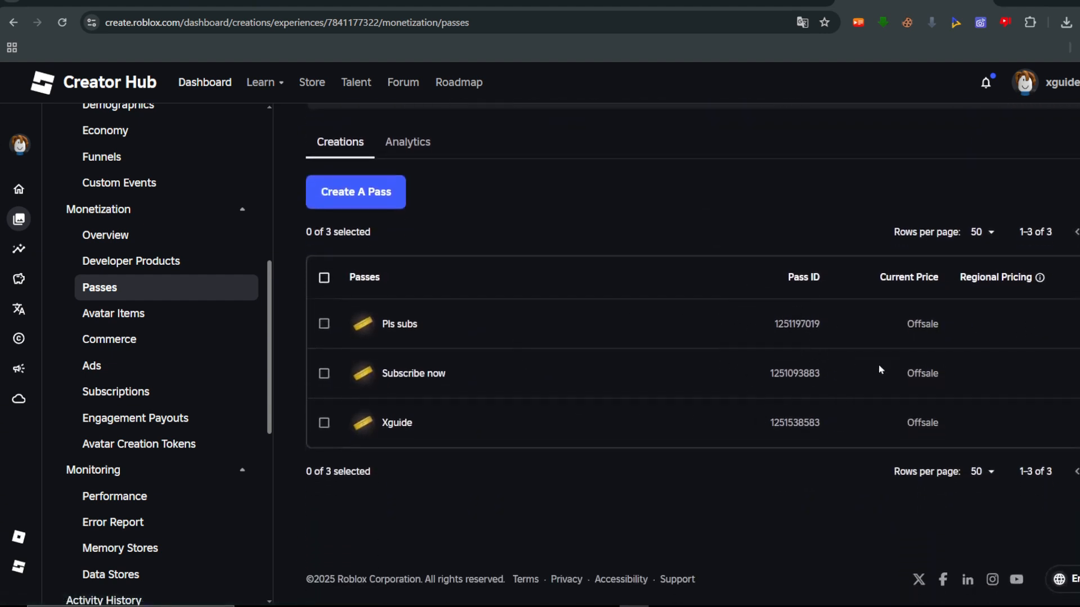
scroll("up", 3)
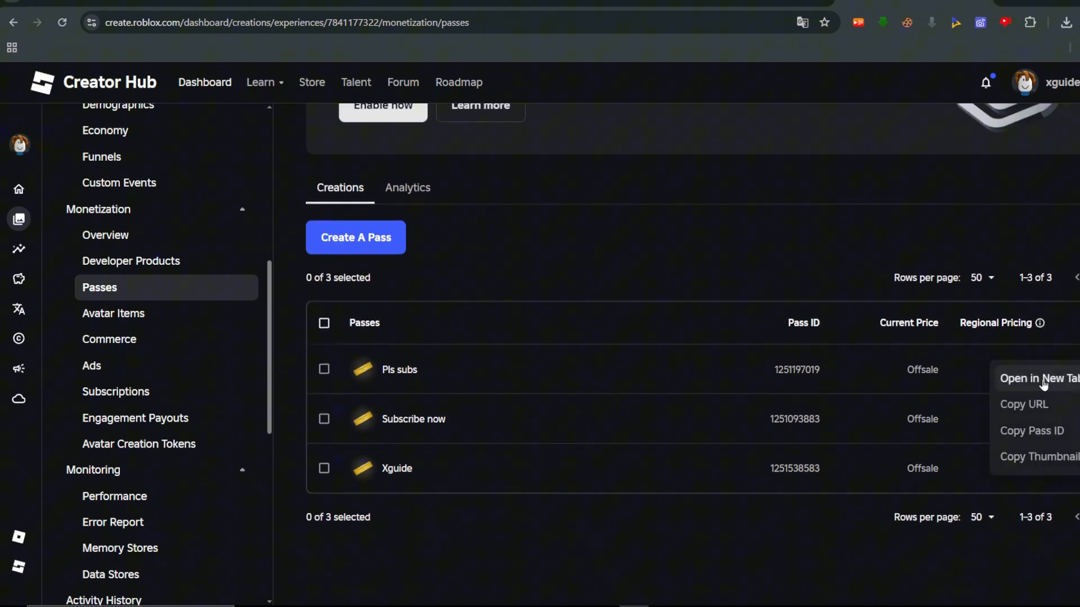
mouse_move(1050, 405)
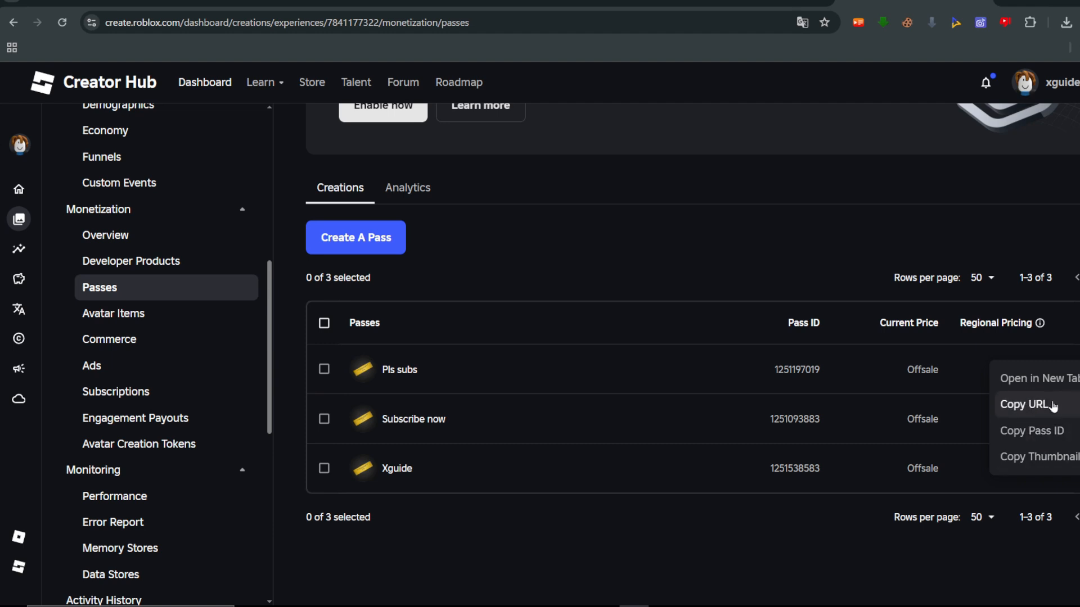
mouse_move(1032, 431)
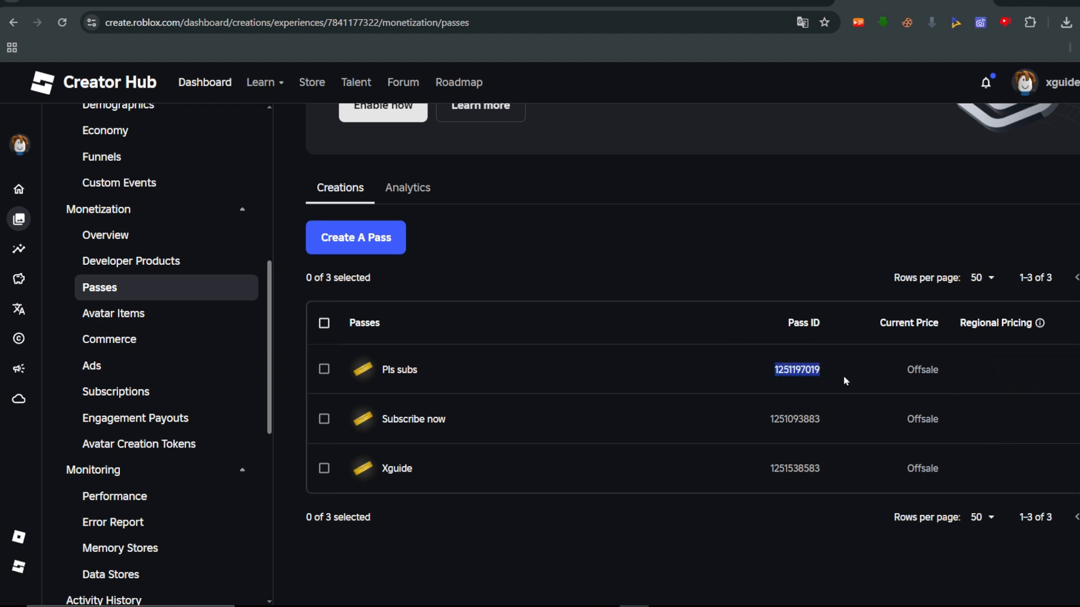
mouse_move(796, 370)
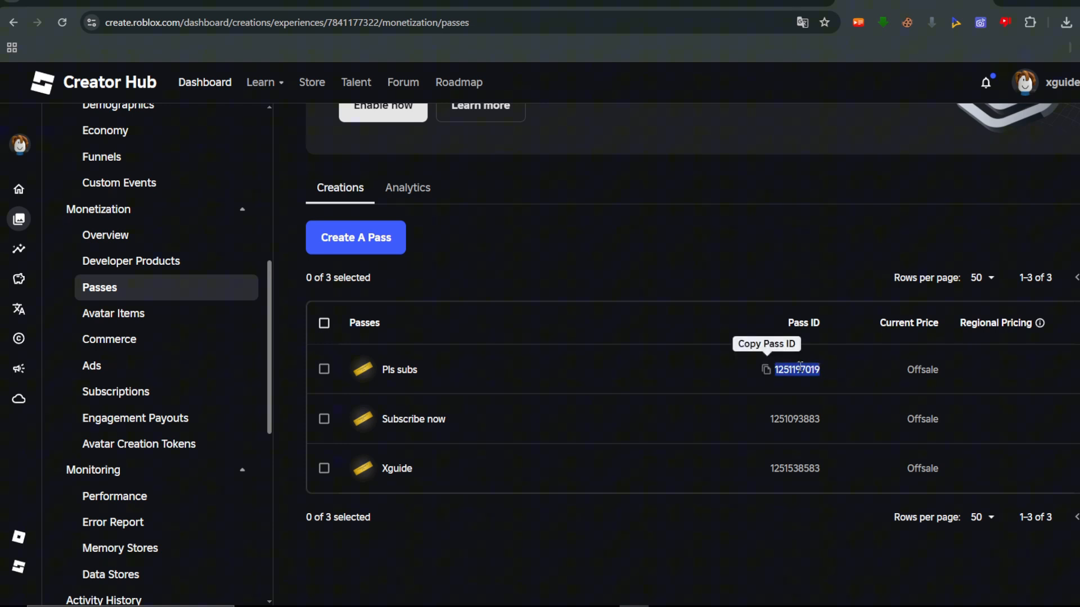
Step: Select the Passes page URL in the browser address bar for copying
left_click(282, 23)
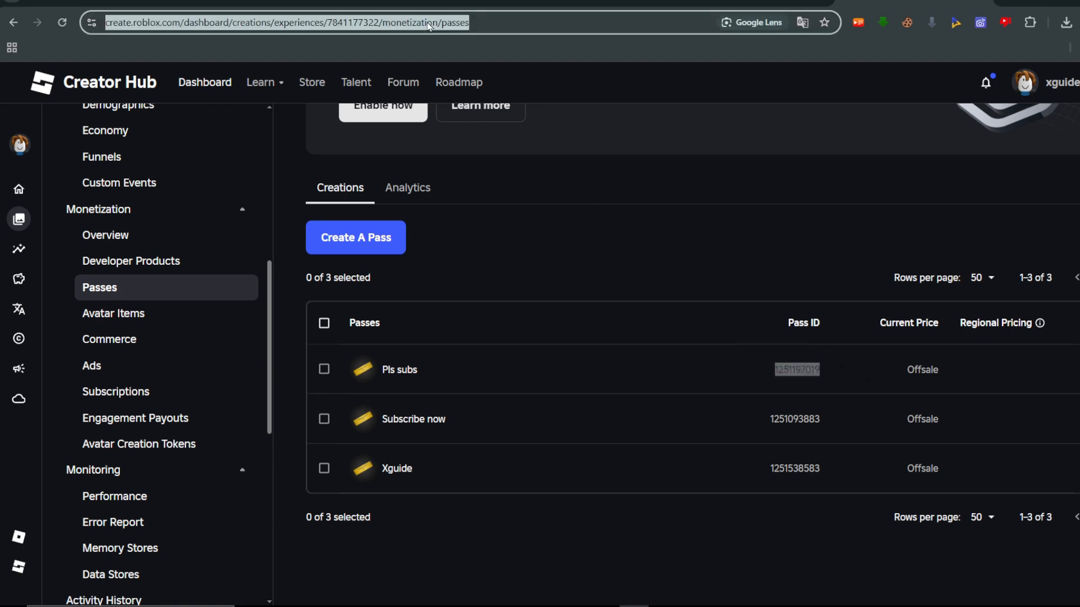